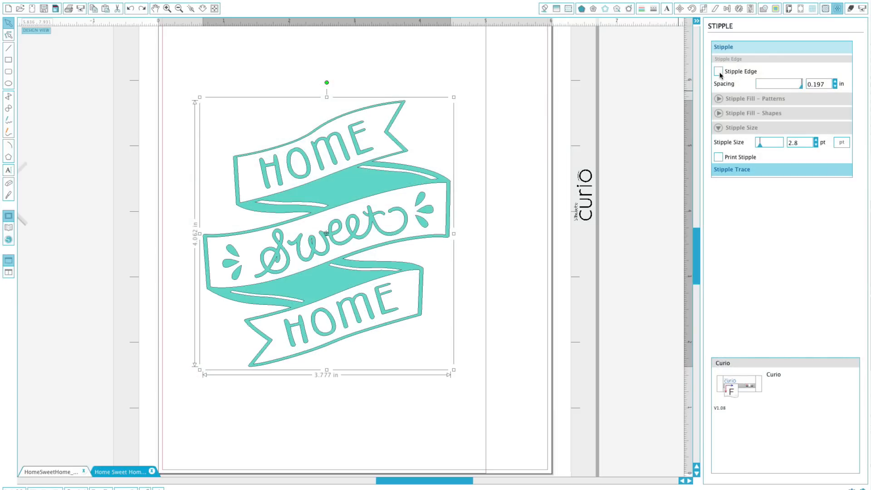
Show the stippled Starry Night example and zoom in on its individual dots
{"action": "left_click", "coordinate": [718, 71]}
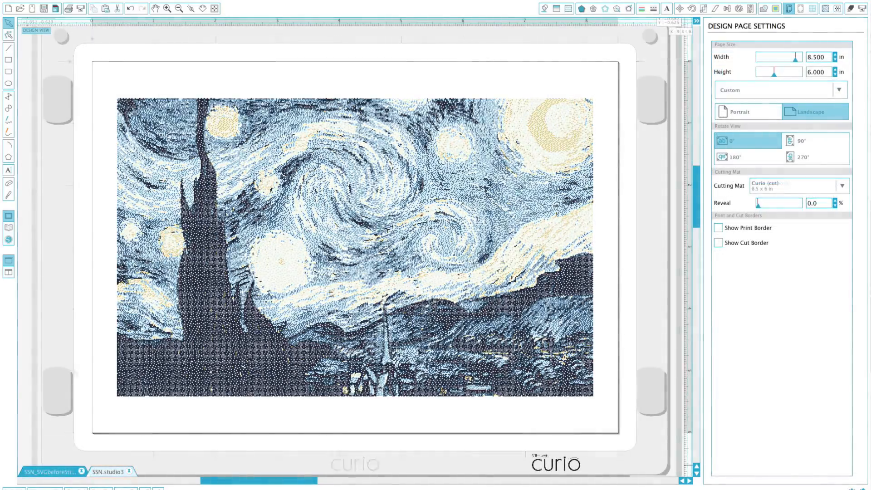
{"action": "left_click", "coordinate": [166, 8]}
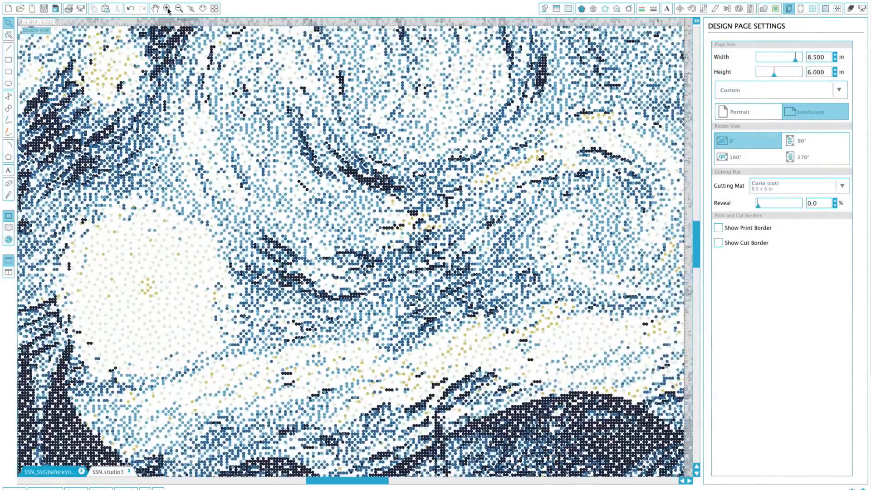
{"action": "left_click", "coordinate": [167, 9]}
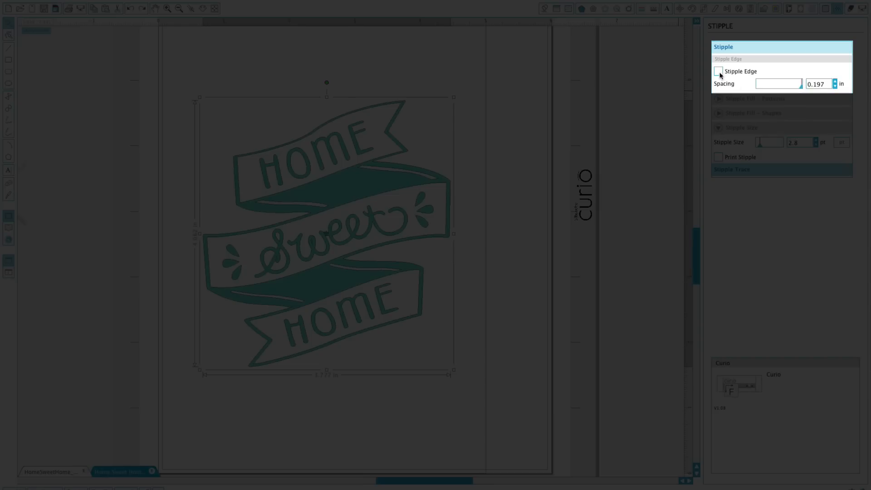
Turn on Stipple Edge for the lettering with spacing tightened to about 0.057 in
{"action": "left_click", "coordinate": [718, 71]}
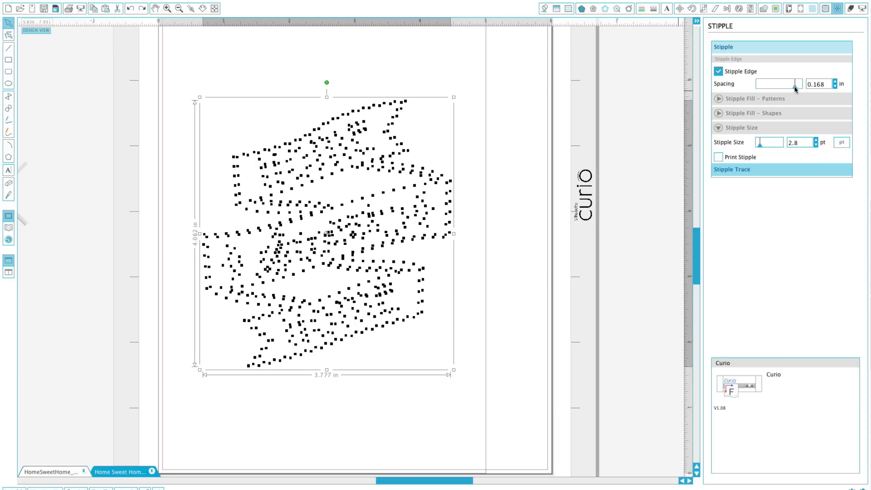
{"action": "left_click_drag", "start_coordinate": [797, 84], "coordinate": [772, 83]}
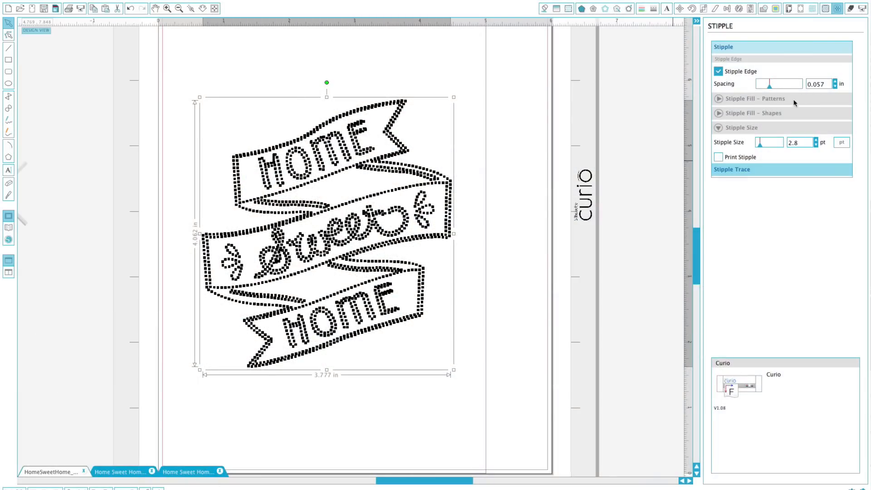
Try a Hexagon stipple fill pattern on the ribbons, set it back to Off, and show the shape fills
{"action": "left_click", "coordinate": [754, 98]}
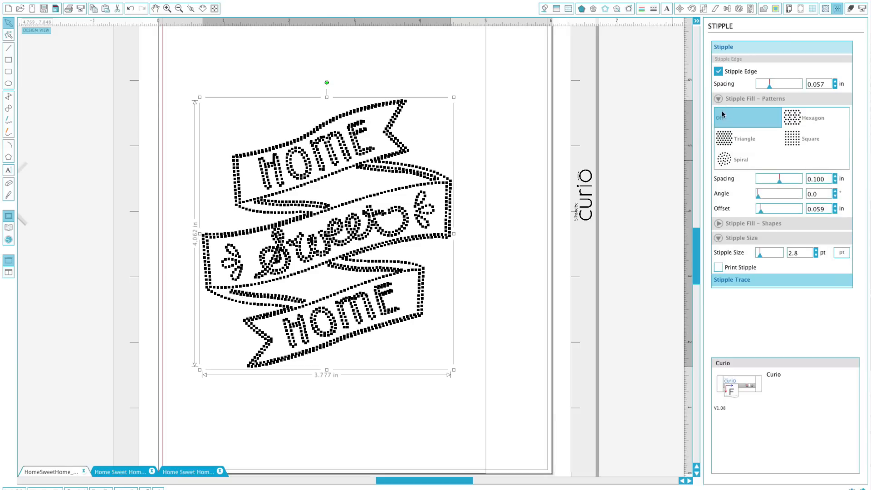
{"action": "left_click", "coordinate": [811, 118]}
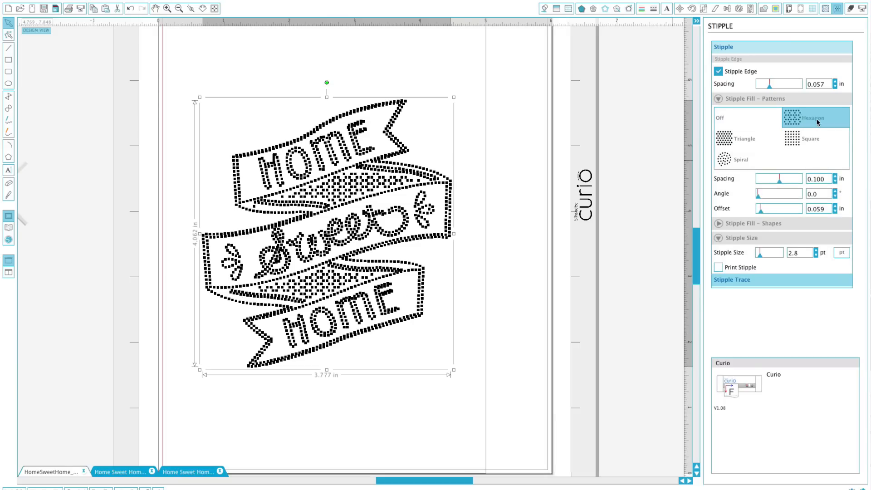
{"action": "left_click", "coordinate": [718, 99]}
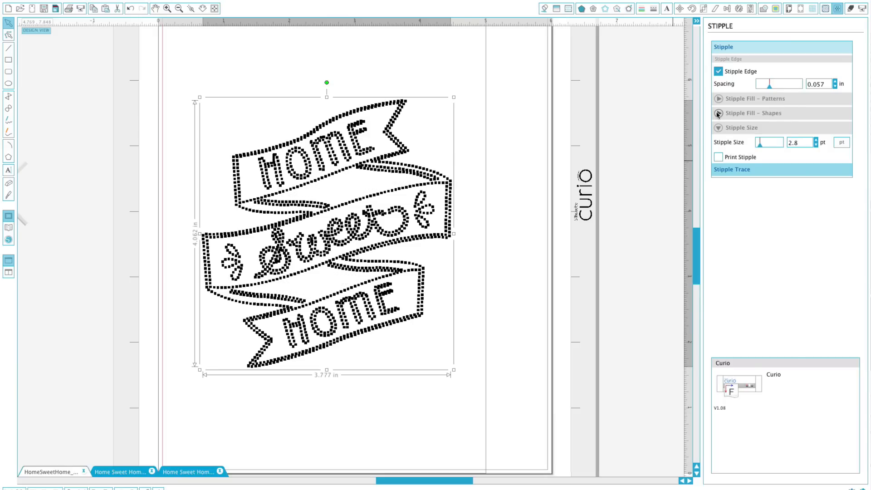
{"action": "left_click", "coordinate": [716, 113]}
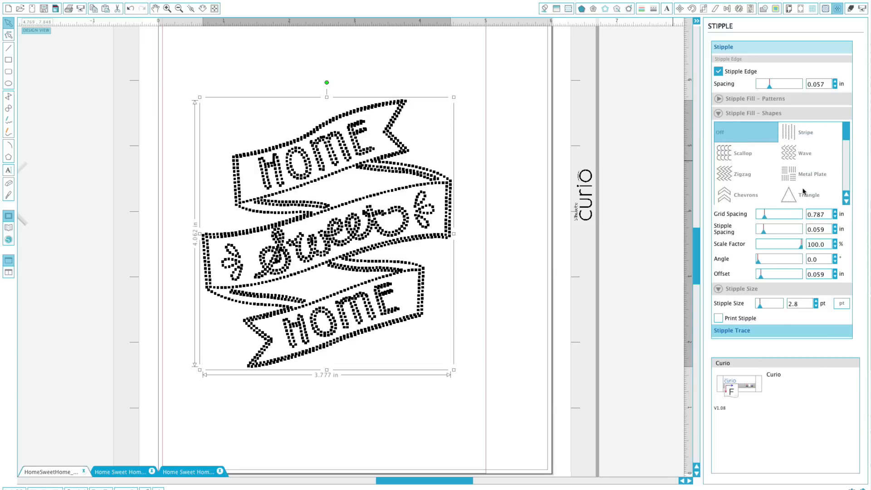
Apply a Stripe stipple fill to the ribbons with spacing settled at about 0.147
{"action": "left_click", "coordinate": [805, 133]}
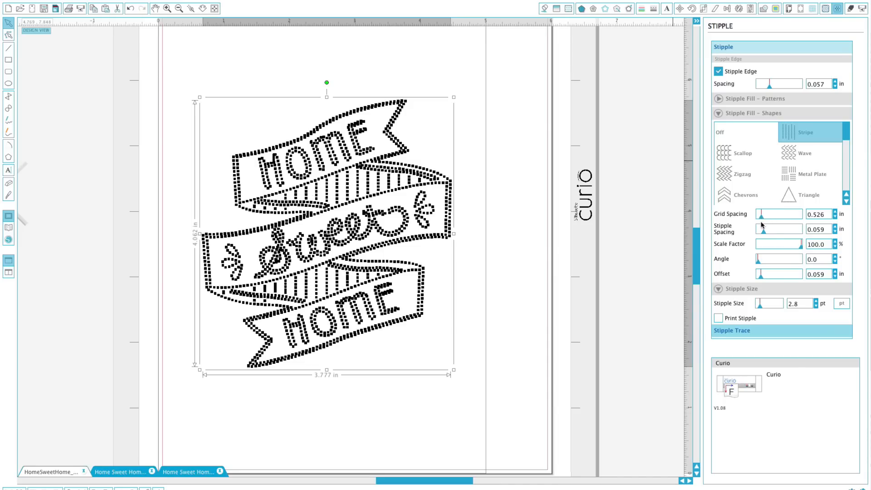
{"action": "left_click_drag", "start_coordinate": [772, 229], "coordinate": [762, 228]}
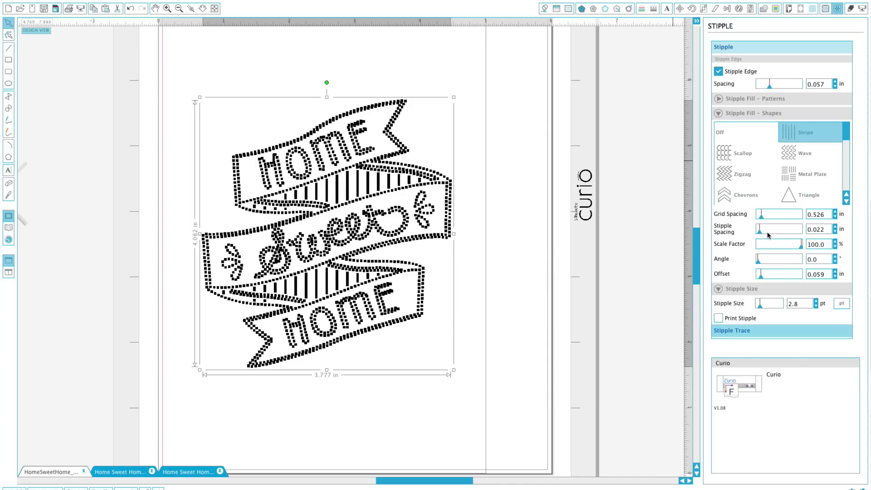
{"action": "left_click_drag", "start_coordinate": [760, 228], "coordinate": [800, 229]}
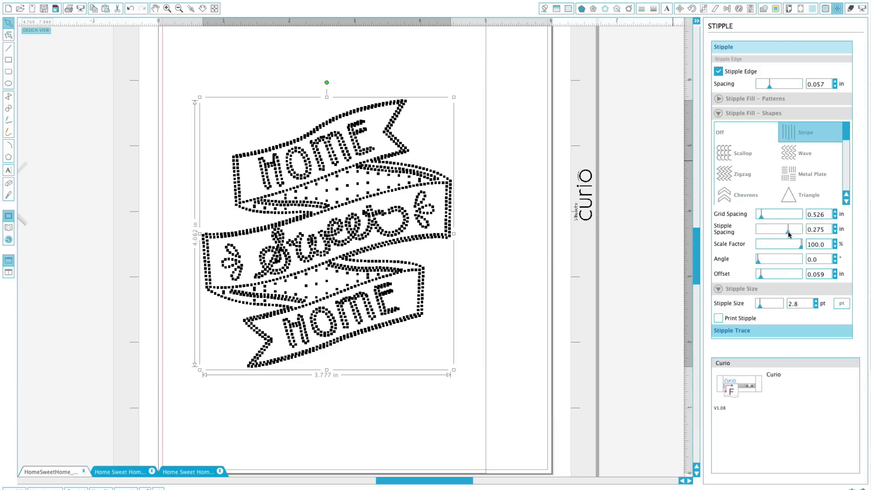
{"action": "left_click_drag", "start_coordinate": [802, 230], "coordinate": [772, 230]}
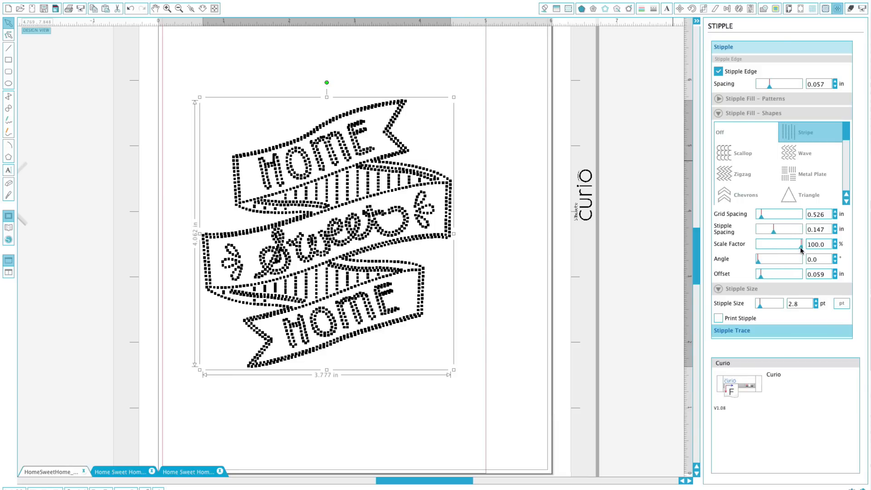
Experiment with the stripe Scale Factor and settle on about 30.9%
{"action": "left_click_drag", "start_coordinate": [811, 244], "coordinate": [783, 244]}
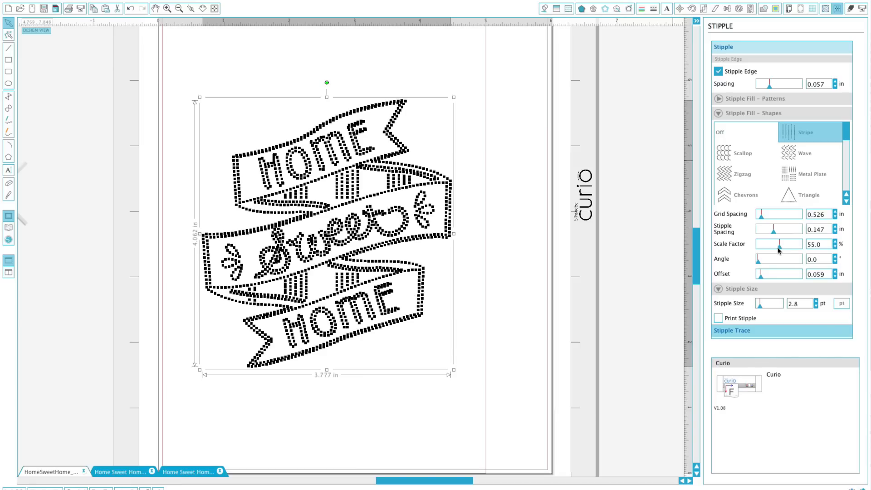
{"action": "left_click_drag", "start_coordinate": [793, 244], "coordinate": [804, 244]}
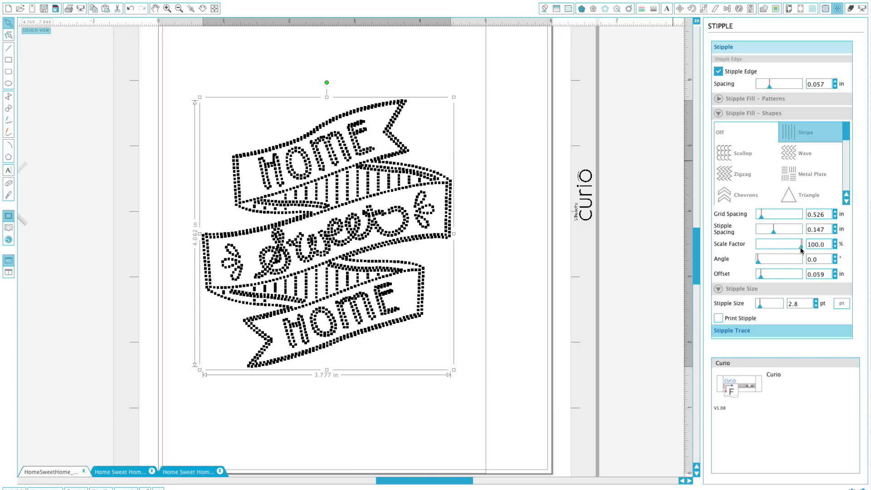
{"action": "left_click_drag", "start_coordinate": [804, 244], "coordinate": [781, 244]}
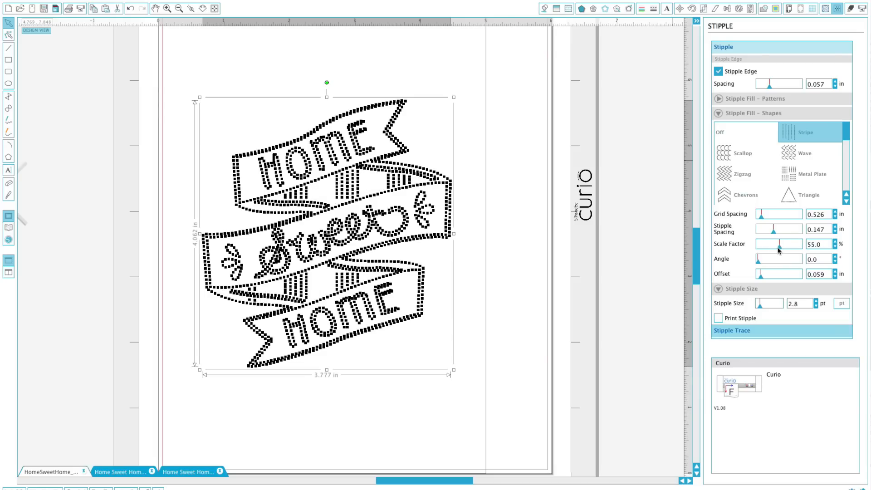
{"action": "left_click_drag", "start_coordinate": [780, 244], "coordinate": [794, 244]}
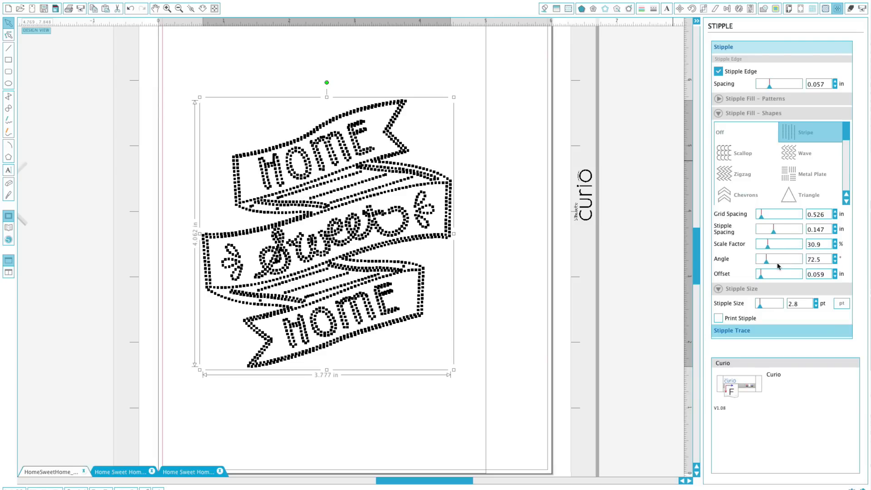
Test other stripe angles, return to 72.5°, and set Offset to about 0.126 in
{"action": "left_click_drag", "start_coordinate": [773, 259], "coordinate": [782, 259]}
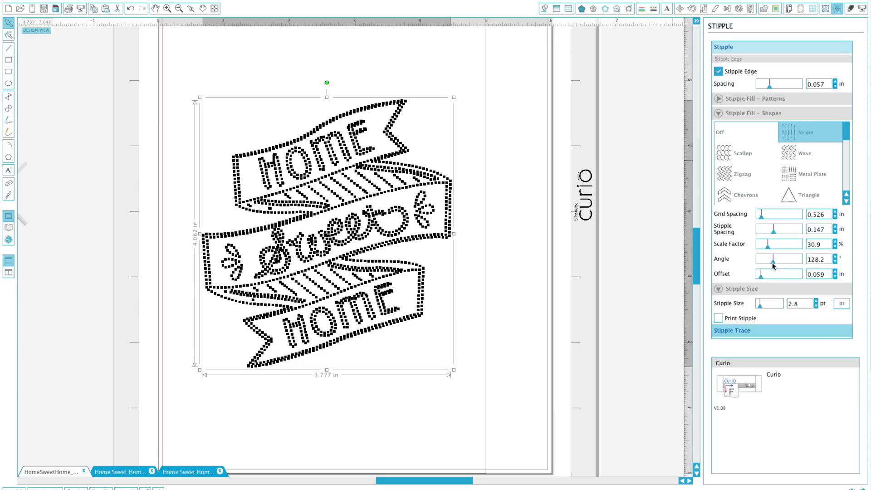
{"action": "left_click_drag", "start_coordinate": [789, 259], "coordinate": [777, 259]}
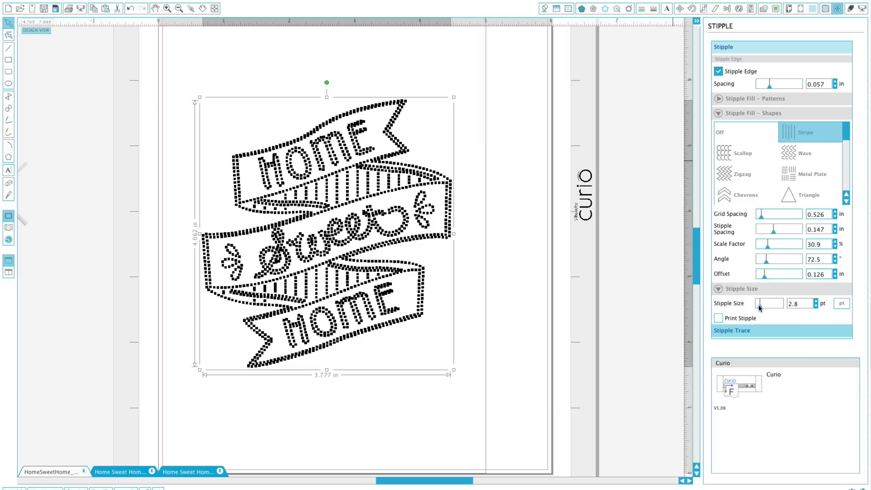
{"action": "left_click_drag", "start_coordinate": [760, 303], "coordinate": [811, 304]}
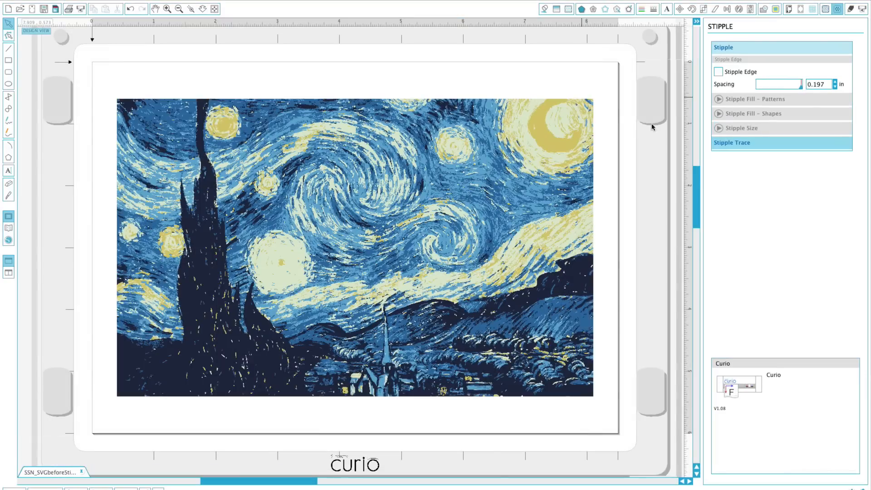
Mark the whole Starry Night painting as the Stipple Trace area
{"action": "left_click", "coordinate": [731, 142]}
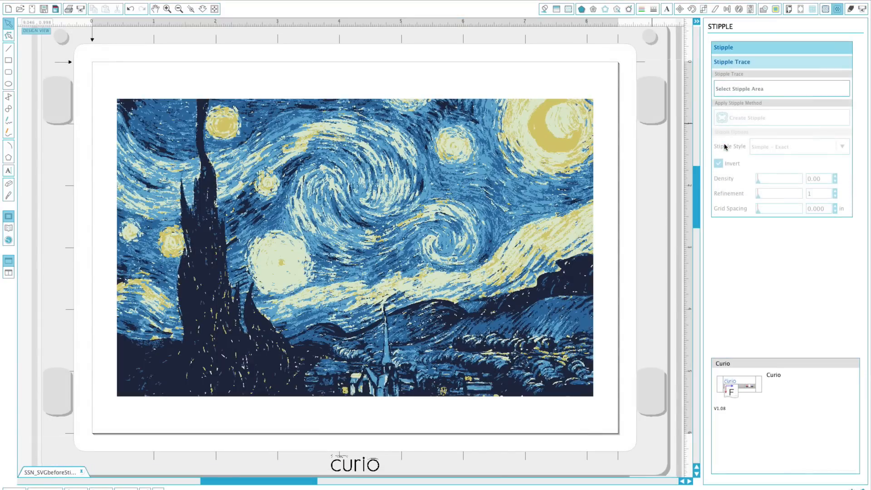
{"action": "mouse_move", "coordinate": [784, 85]}
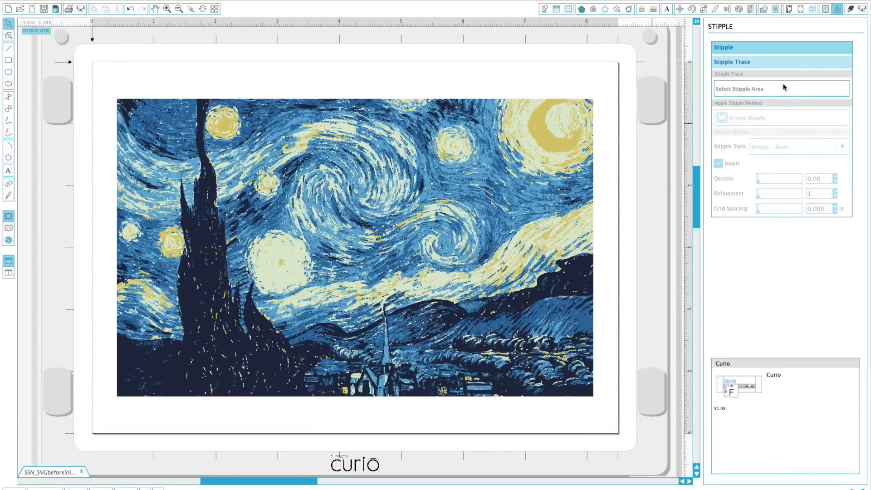
{"action": "left_click", "coordinate": [781, 88]}
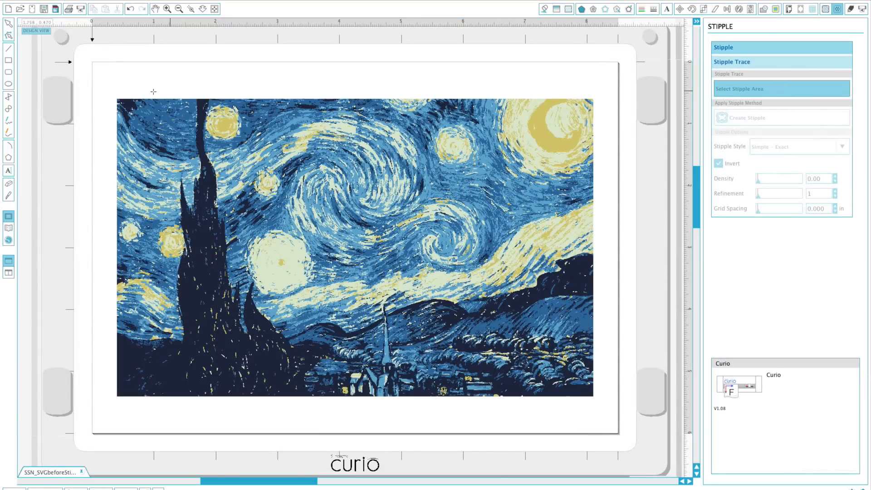
{"action": "left_click", "coordinate": [354, 248]}
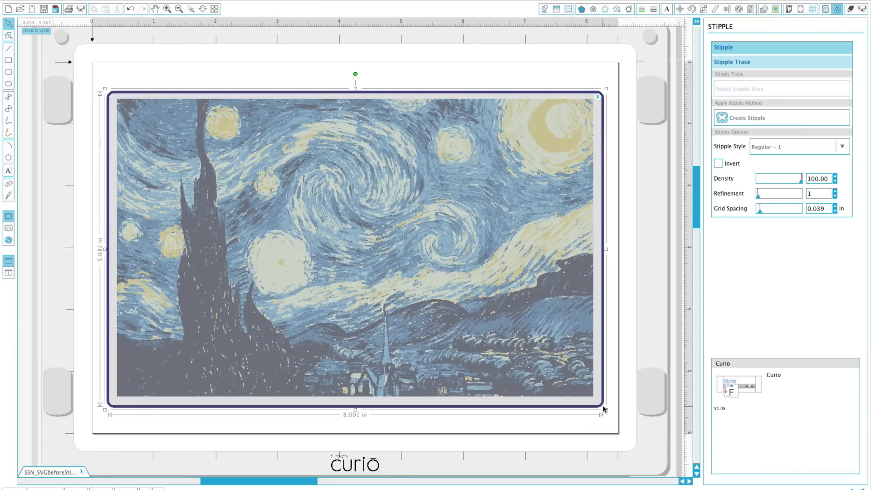
Try a Regular style, choose Dot Matrix – Medium for the trace, and adjust its Grid Spacing
{"action": "left_click", "coordinate": [753, 117]}
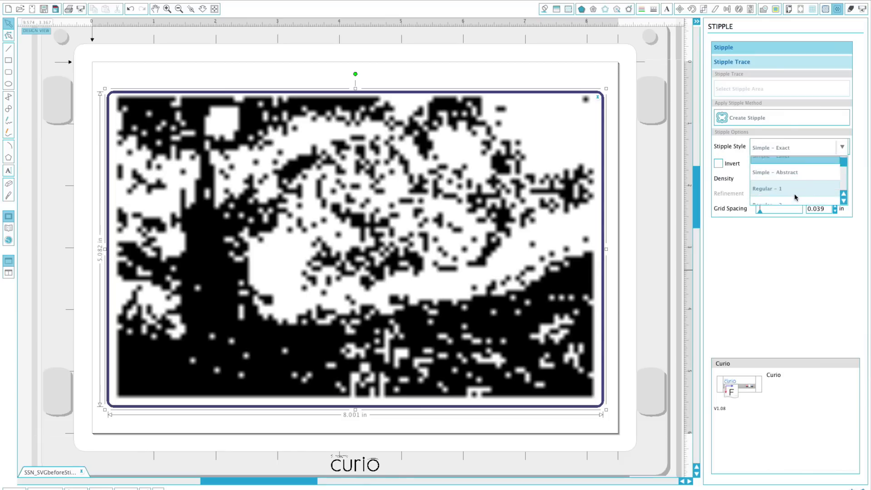
{"action": "left_click", "coordinate": [777, 202]}
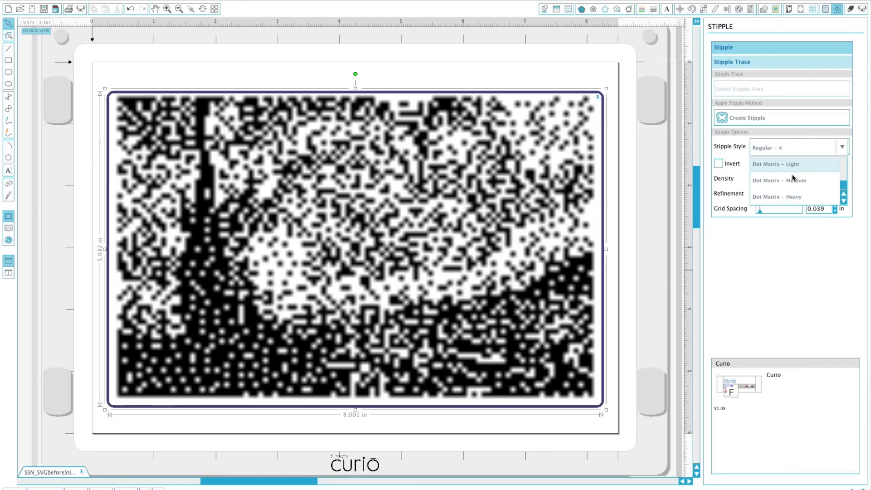
{"action": "left_click", "coordinate": [779, 180]}
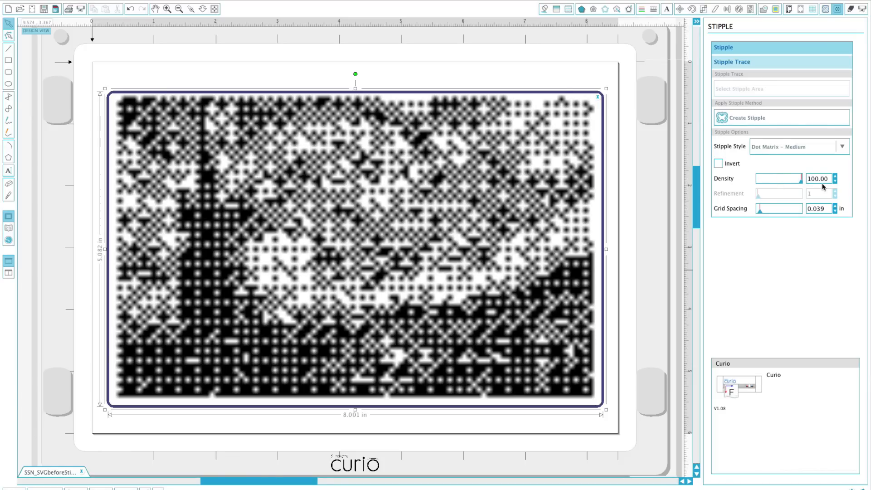
{"action": "left_click_drag", "start_coordinate": [764, 208], "coordinate": [777, 208]}
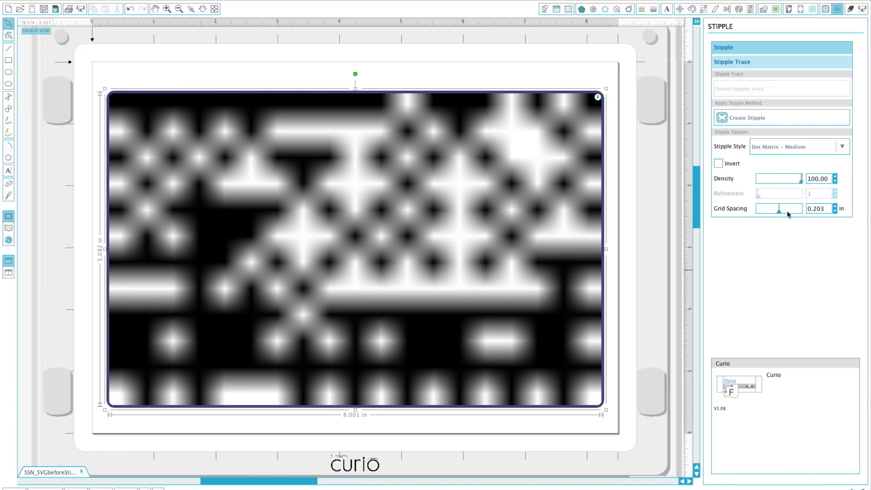
{"action": "left_click_drag", "start_coordinate": [782, 208], "coordinate": [766, 208]}
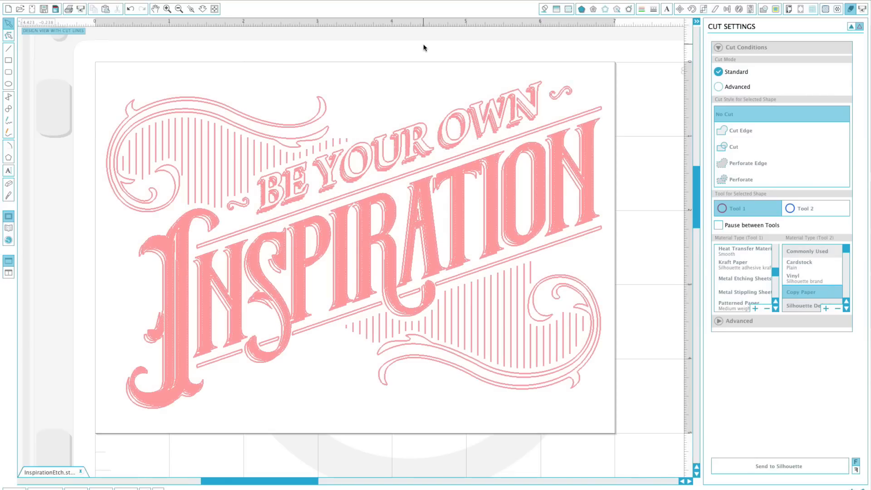
Select the lettering and set Metal Etching Sheets as the cut material
{"action": "left_click", "coordinate": [728, 146]}
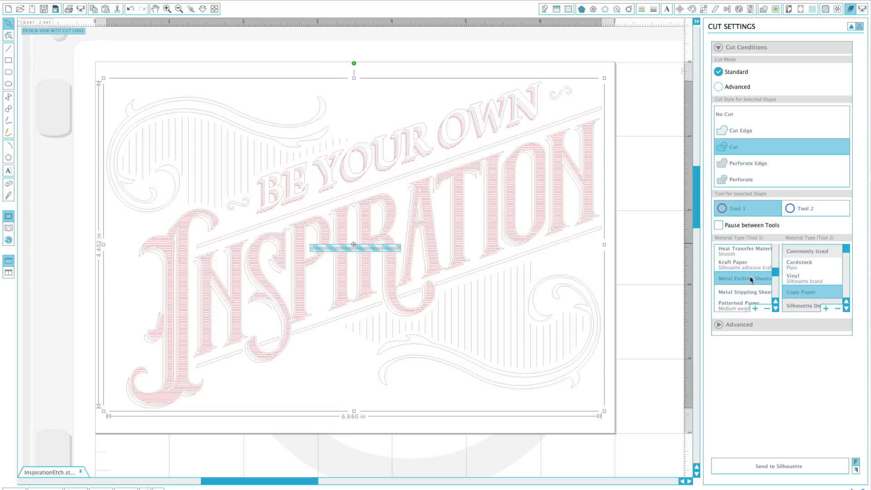
{"action": "left_click", "coordinate": [744, 278]}
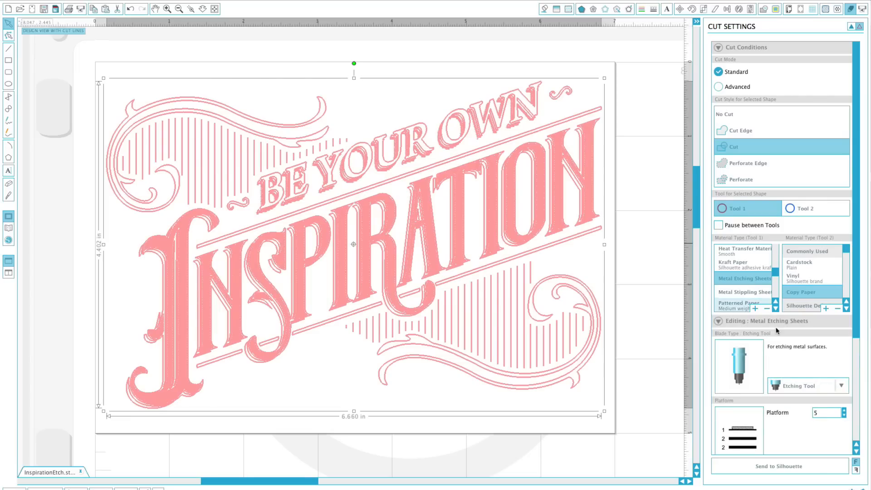